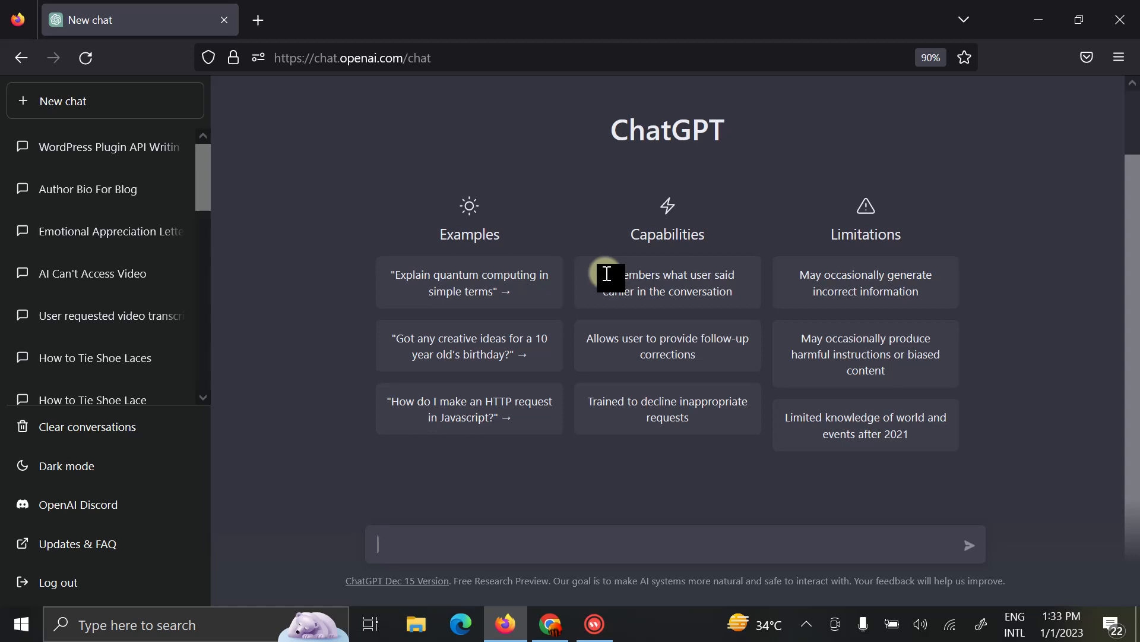
Send the prompt 'write an about us page of my blog that deals with insurance'.
text(write an about)
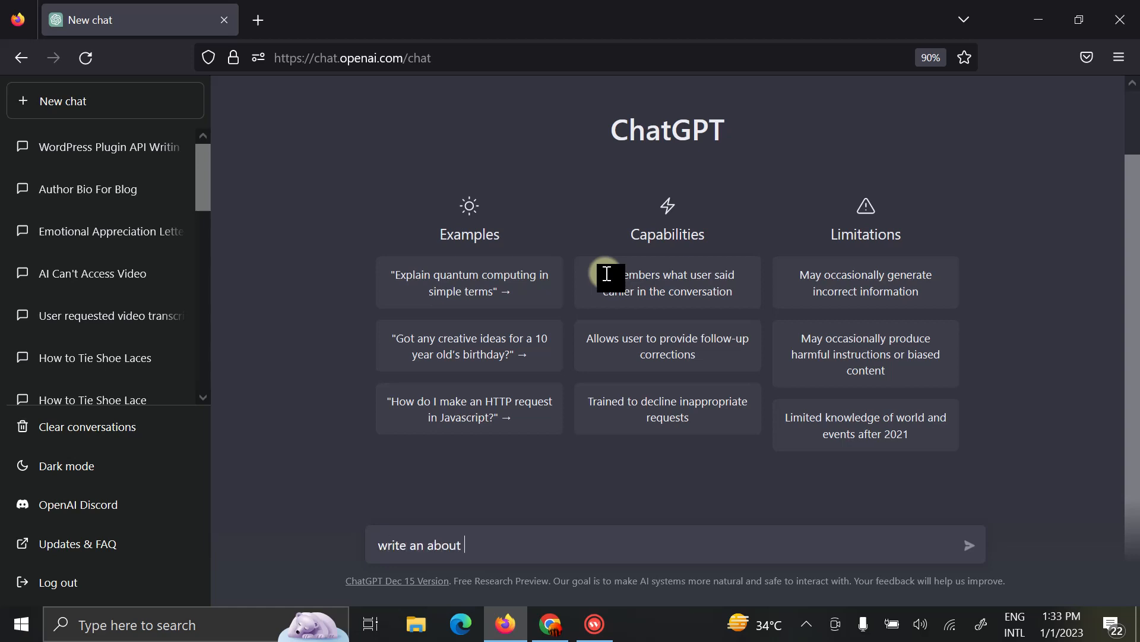
text(us page)
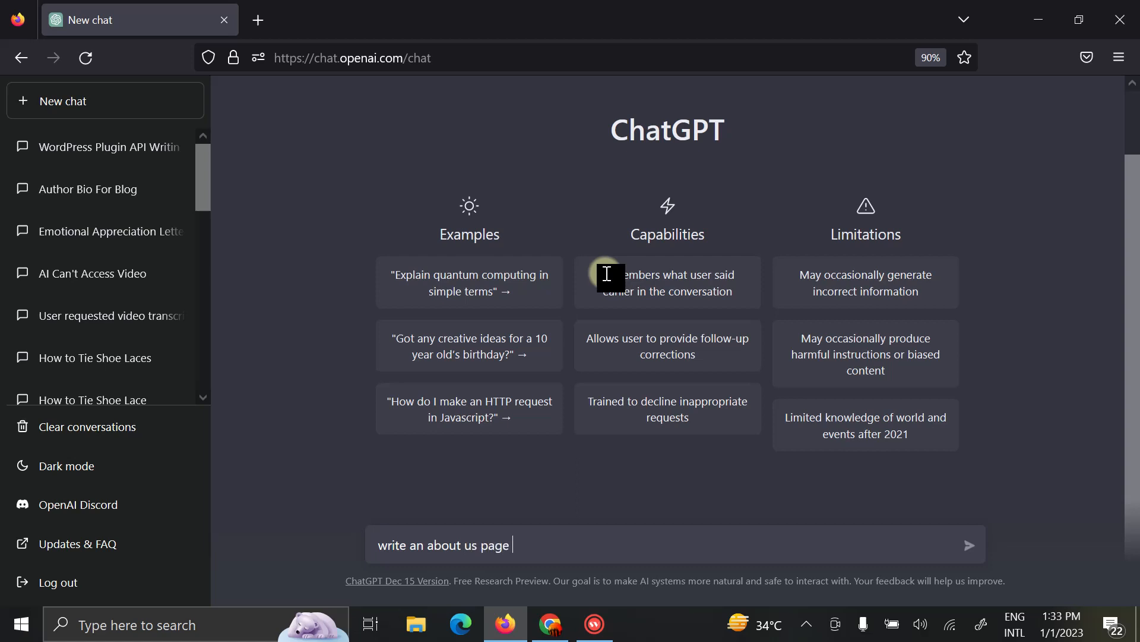
text(of my)
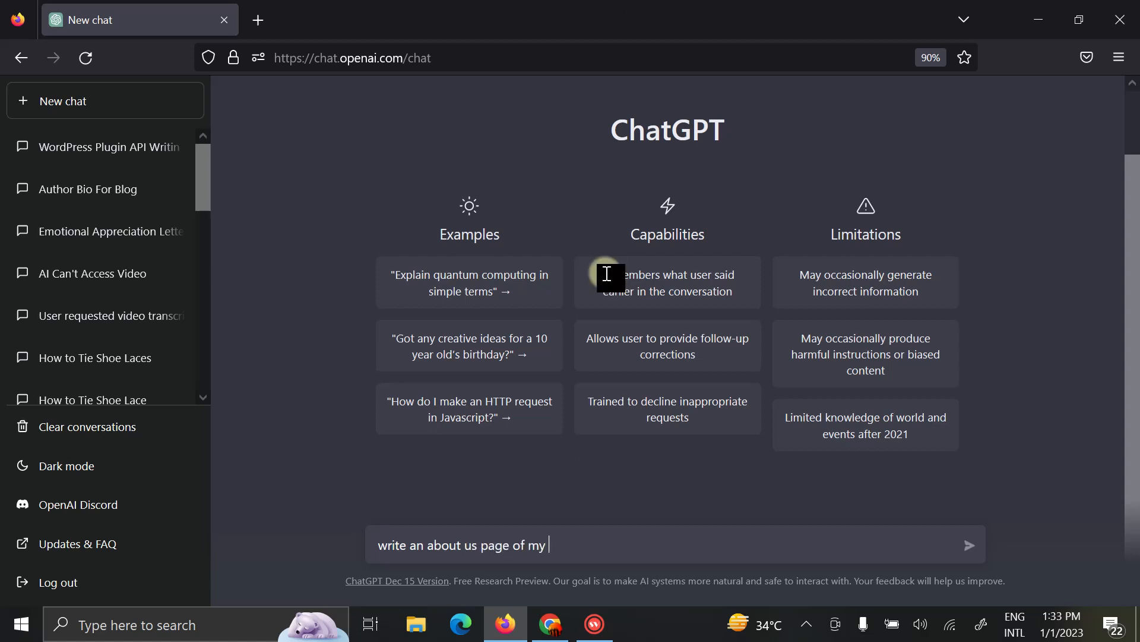
text(blog that)
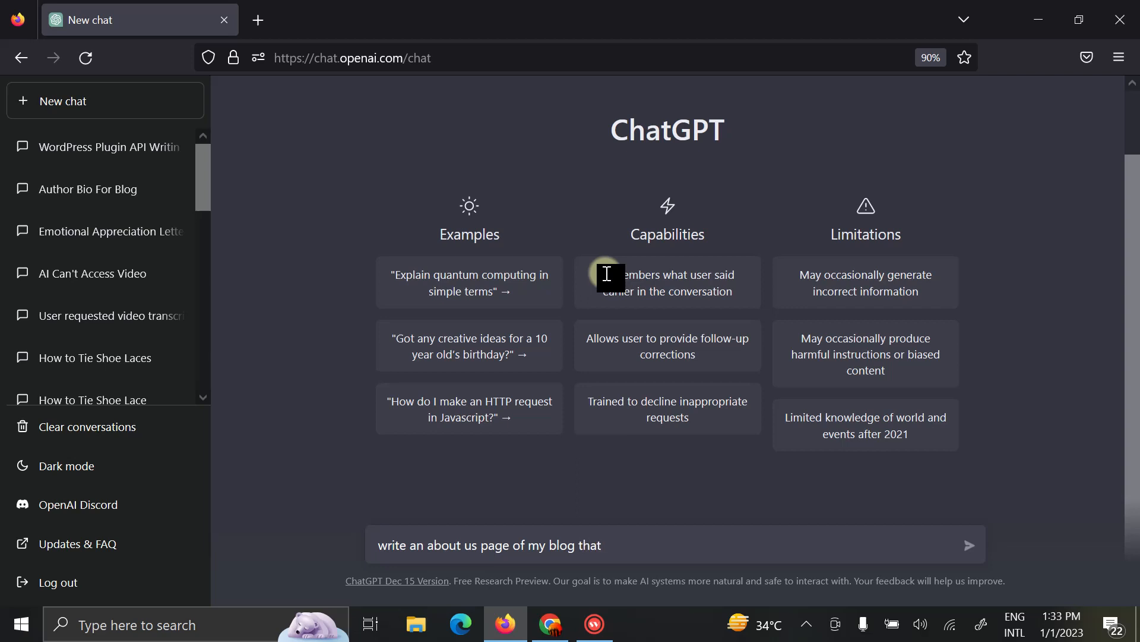
text(deals)
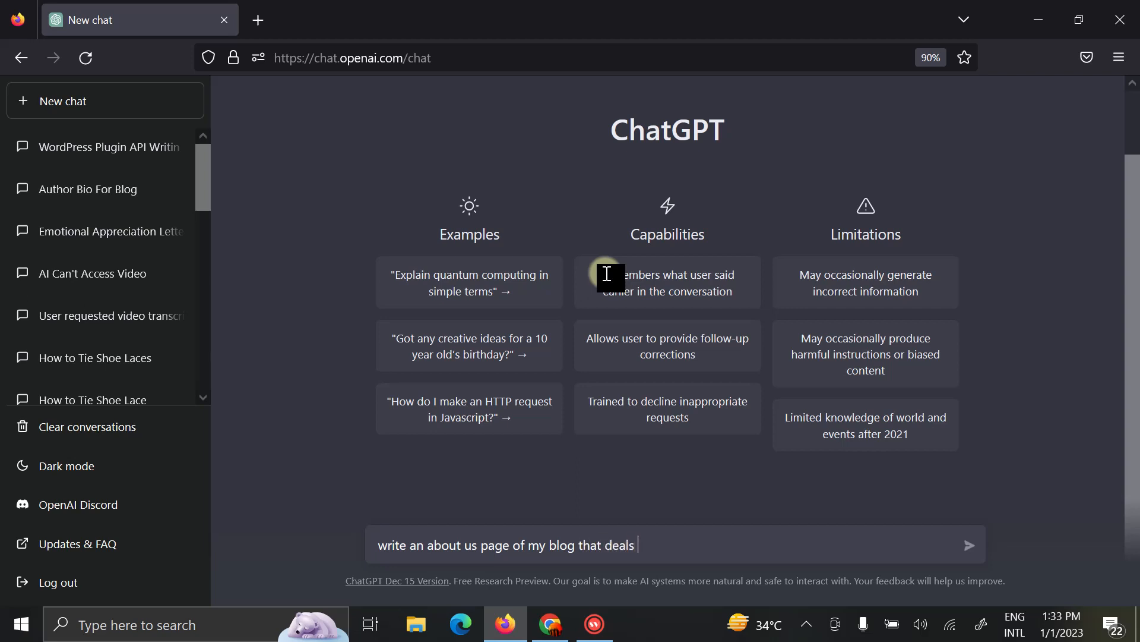
text(with insuranc)
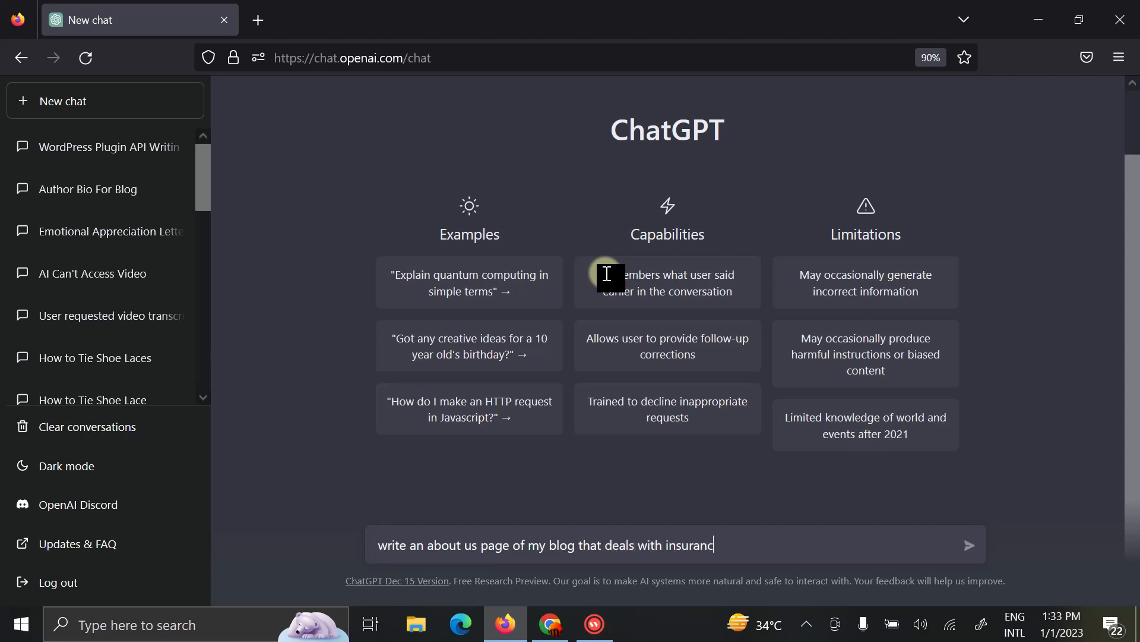
text(e)
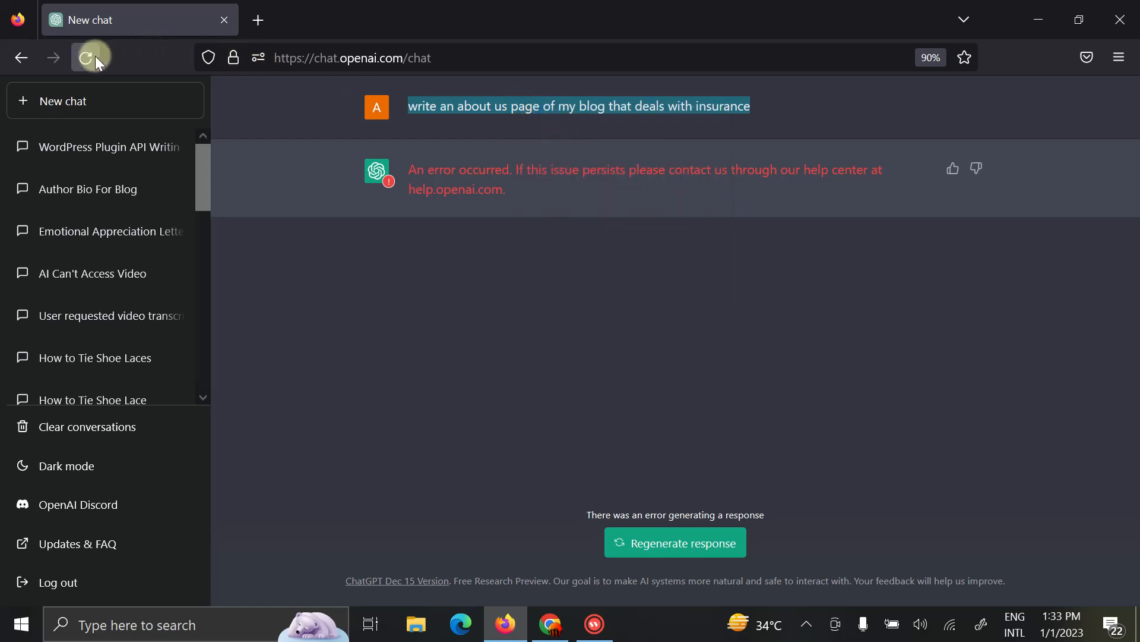
Reload the errored chat and retype the insurance blog about-us page prompt.
click(85, 57)
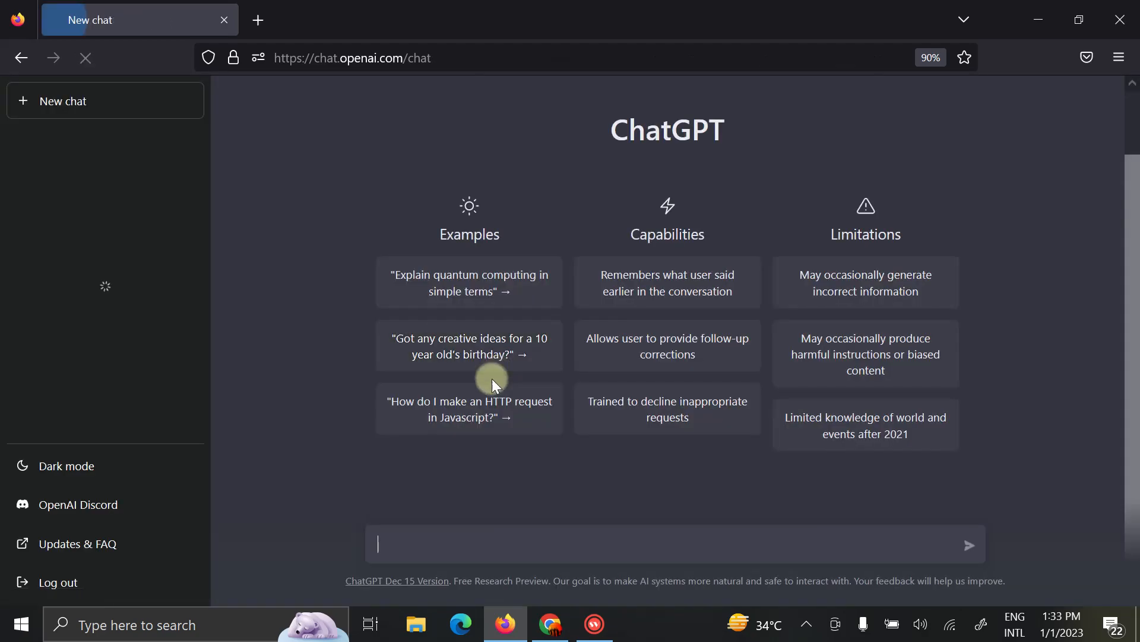
text(write an about us page of my blog that deals with insurance)
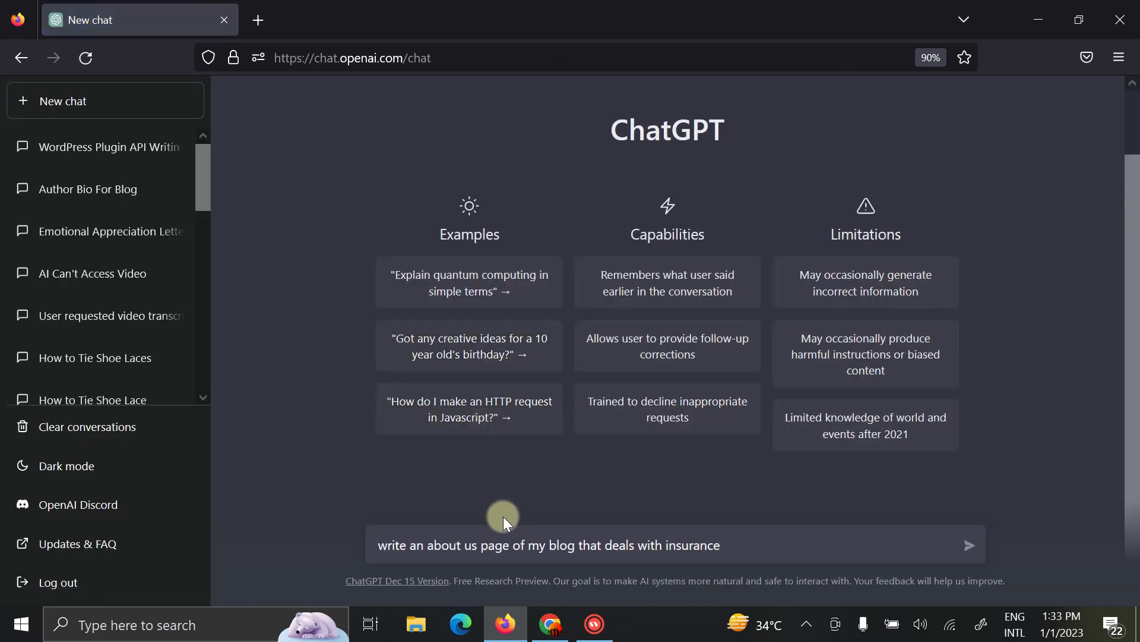
Submit the about-us request and scroll through the generated 'Welcome to our insurance blog!' reply.
click(969, 545)
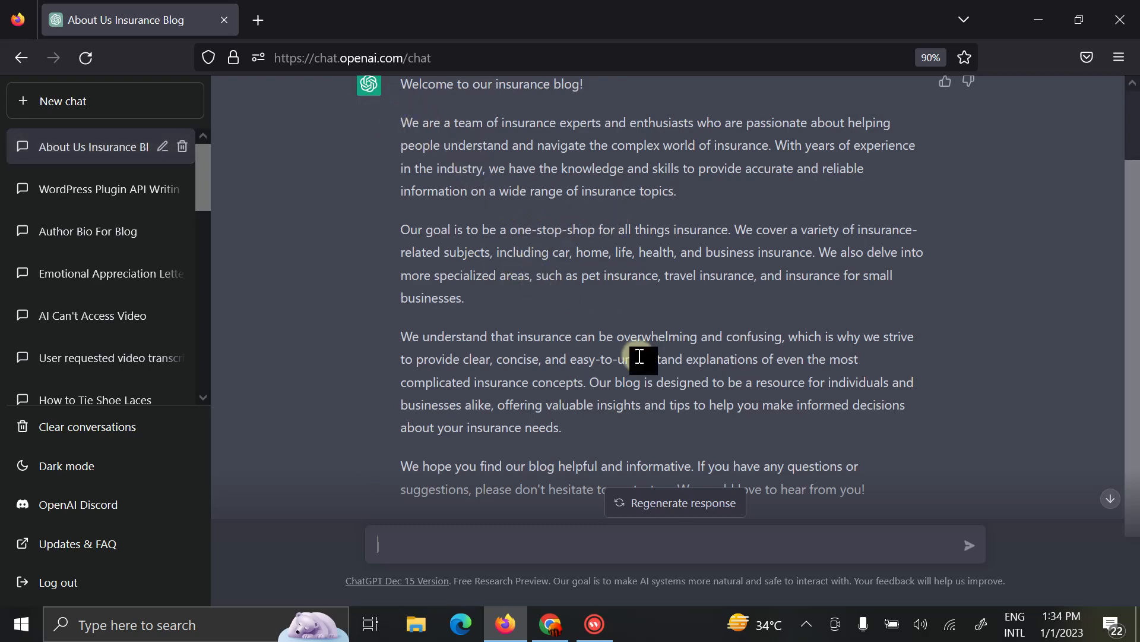
mouse_move(613, 379)
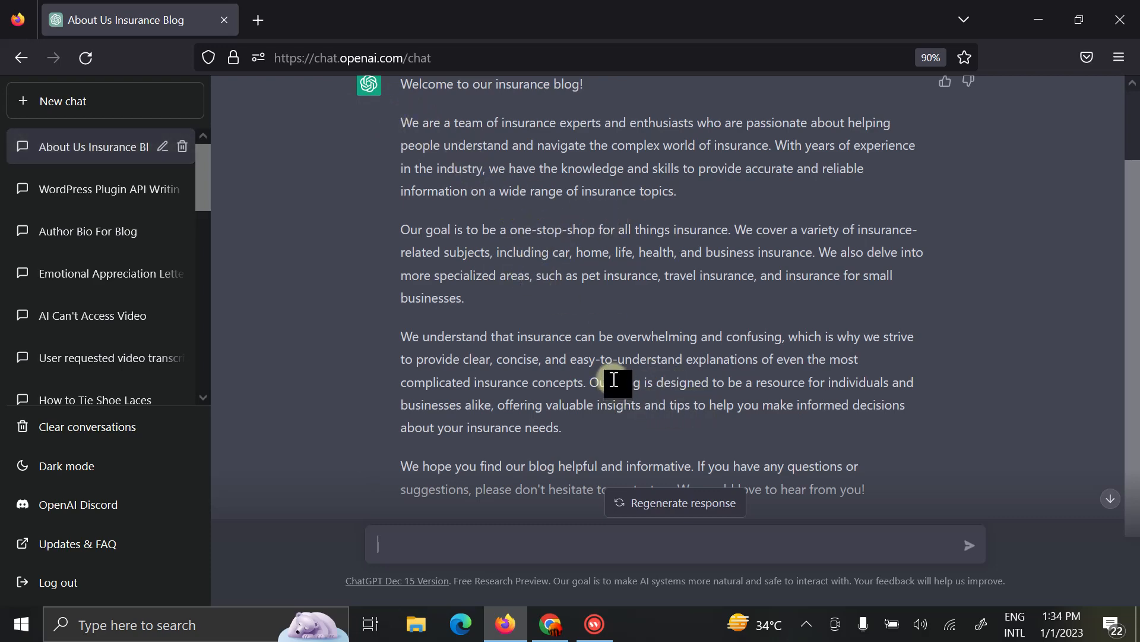
mouse_move(836, 397)
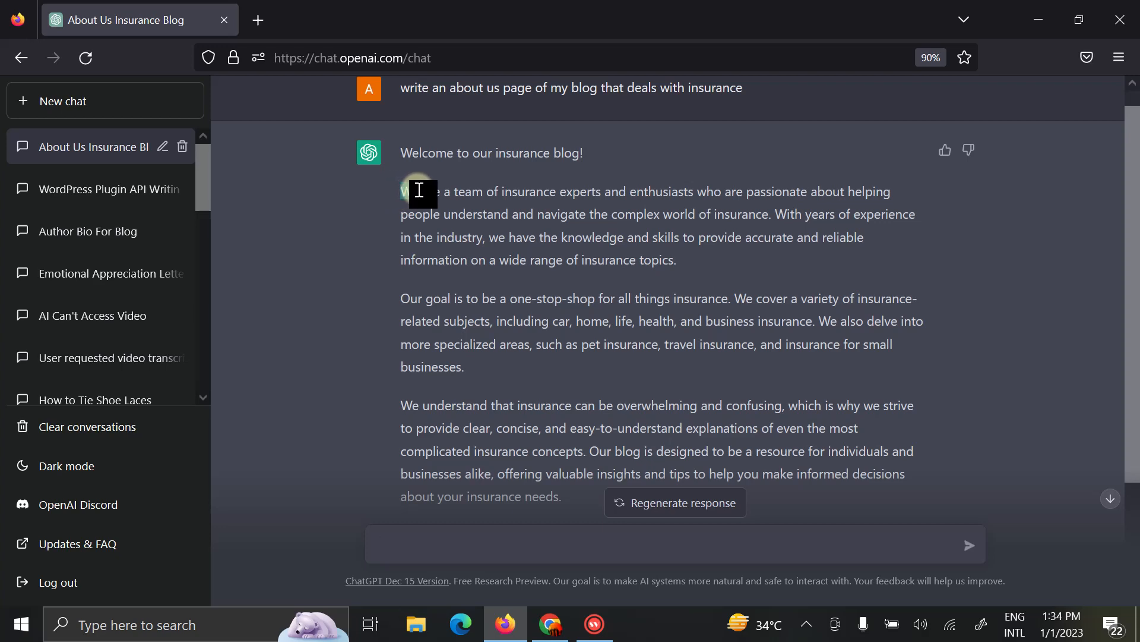
scroll(down, 3)
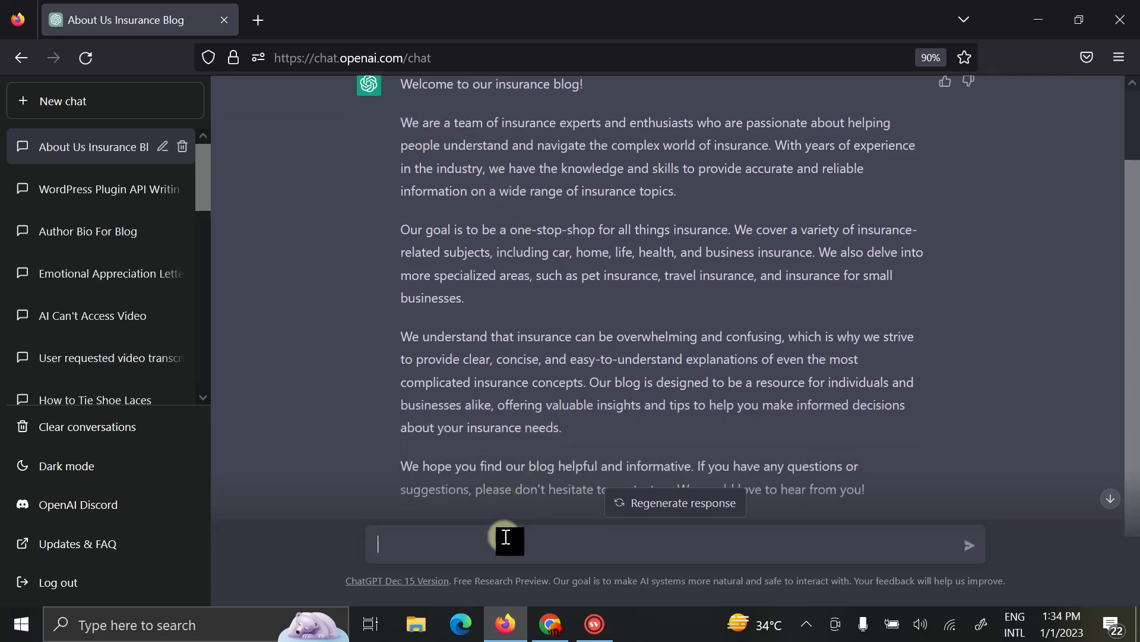
Send the follow-up 'replace "We" with "I"' in the About Us chat.
text(repl)
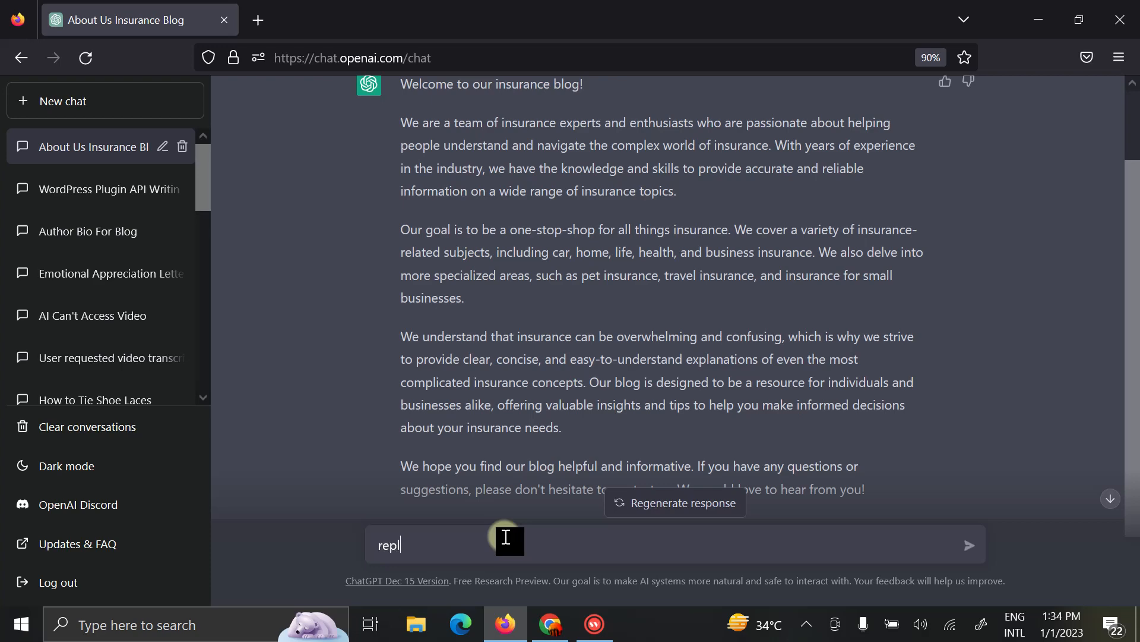
text(ace)
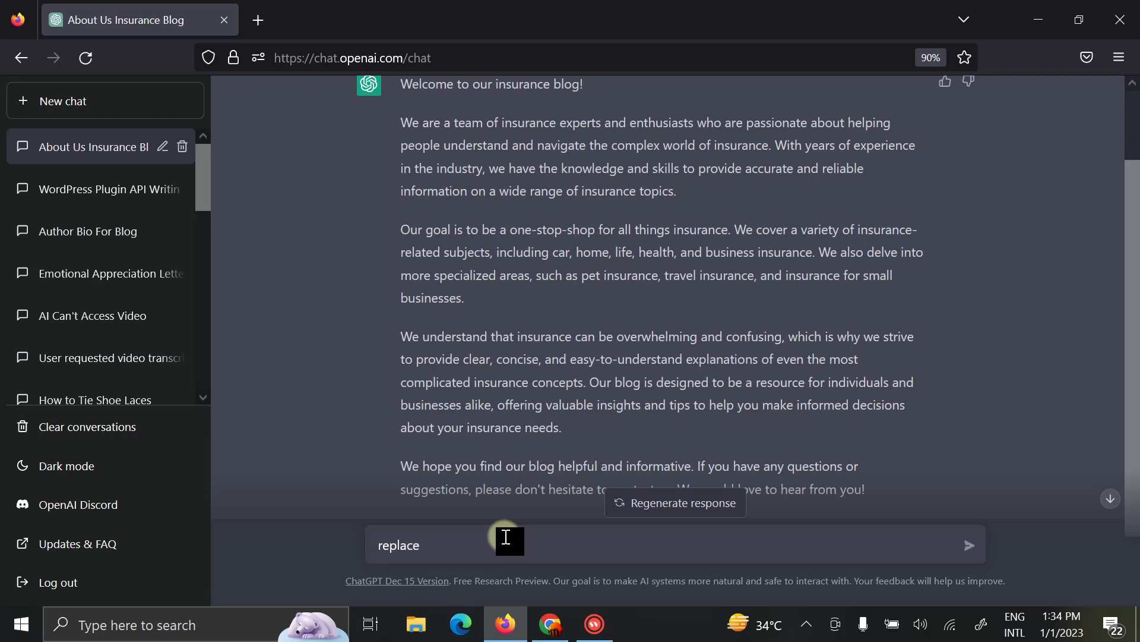
text(")
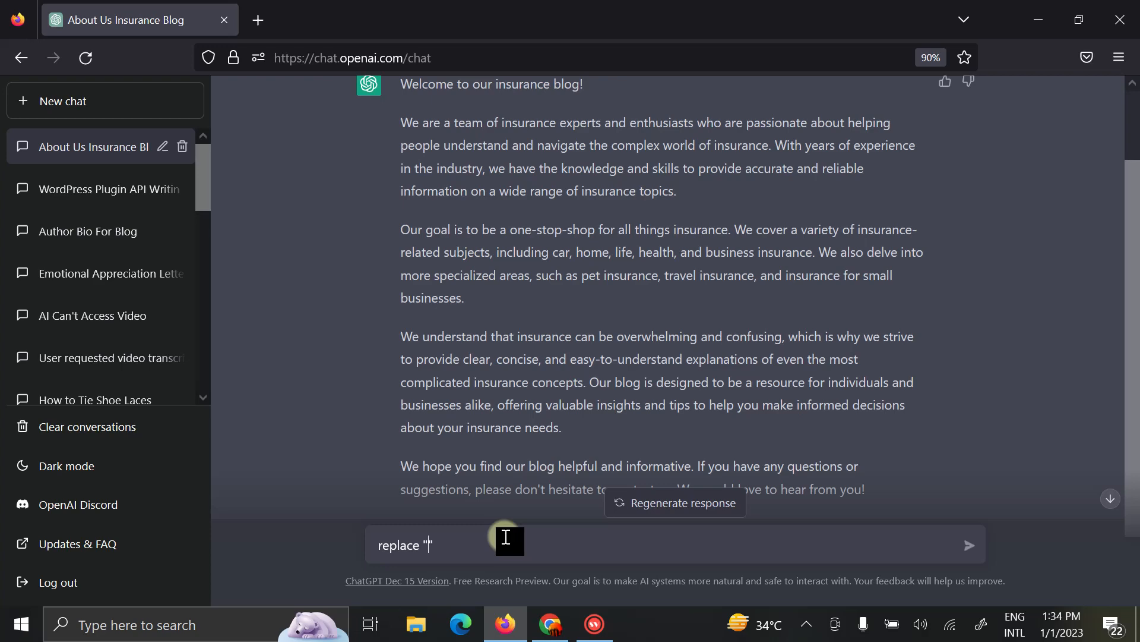
text(We)
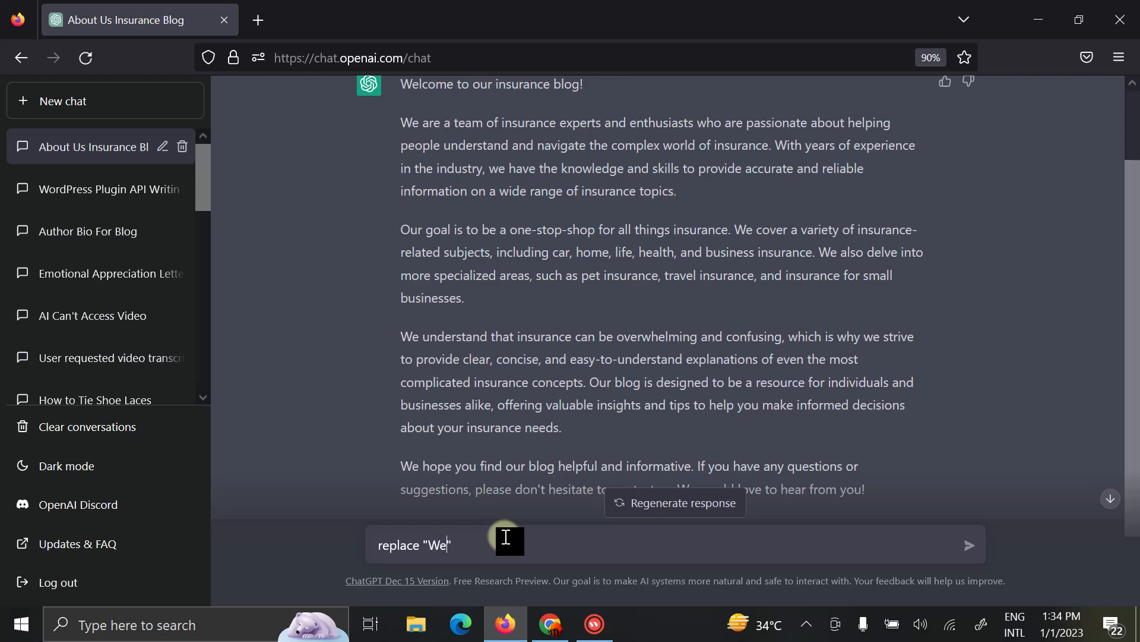
text(with)
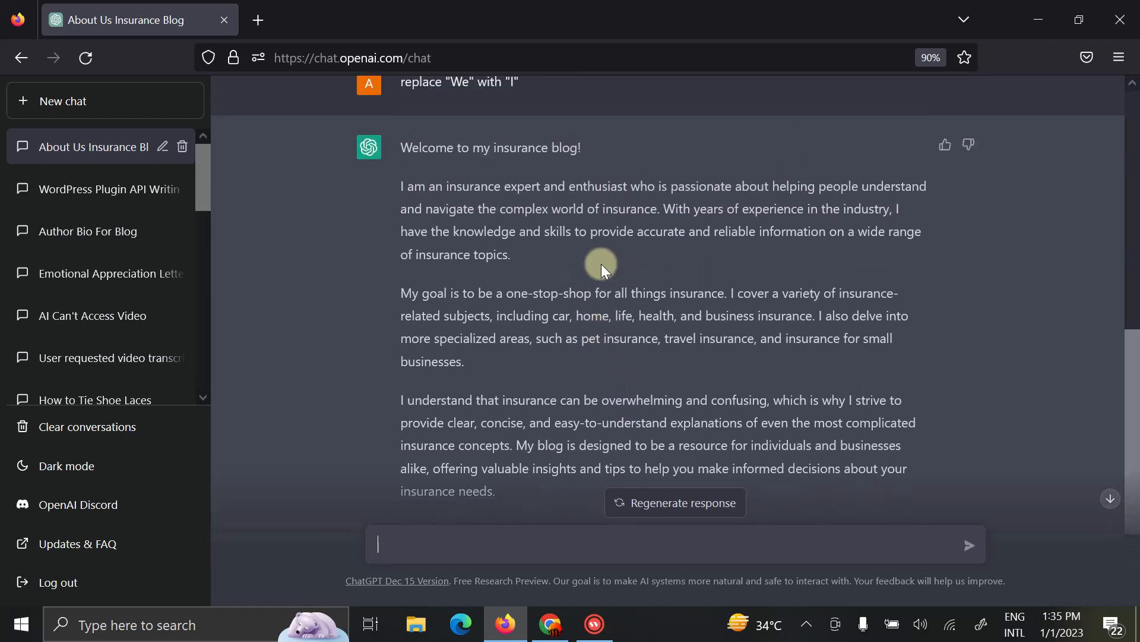
Scroll through the first-person rewrite down to its closing contact line.
scroll(down, 3)
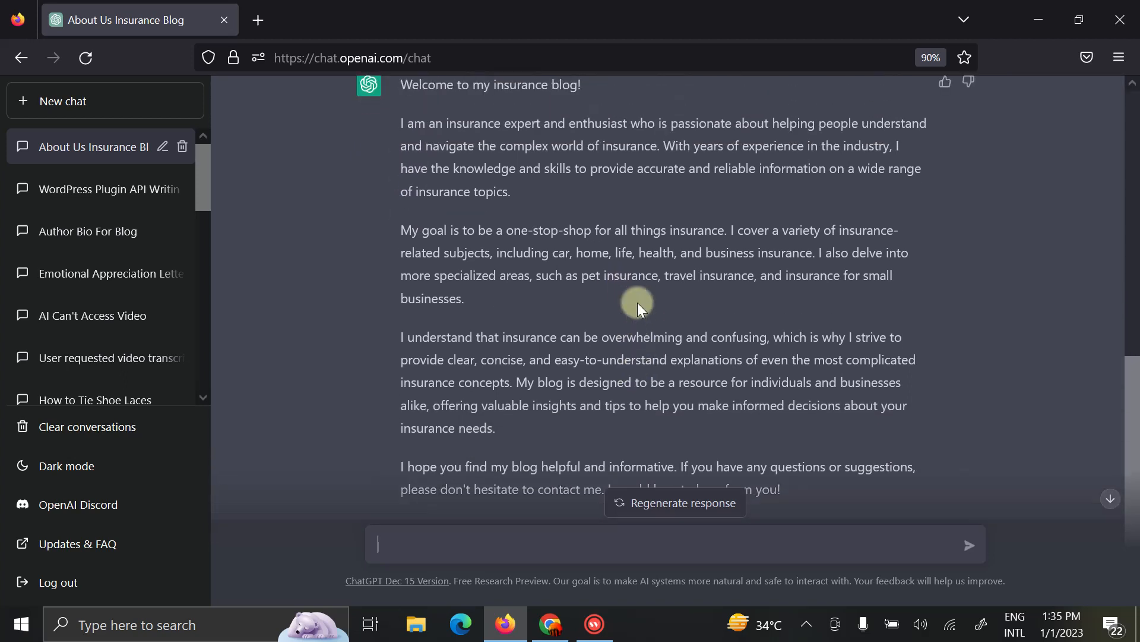
mouse_move(594, 306)
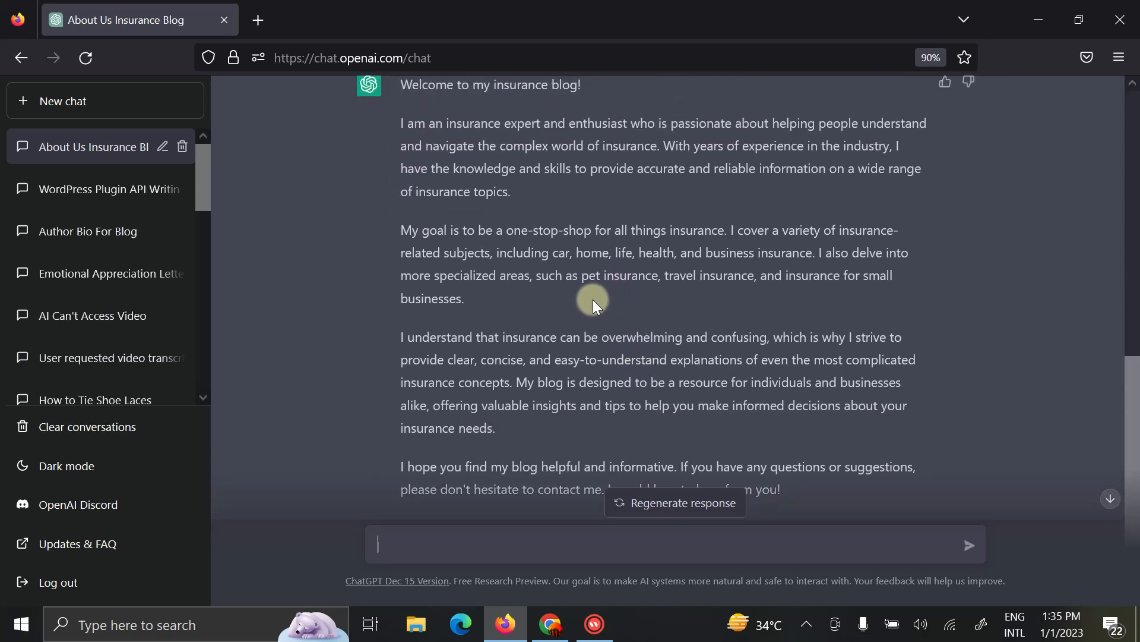